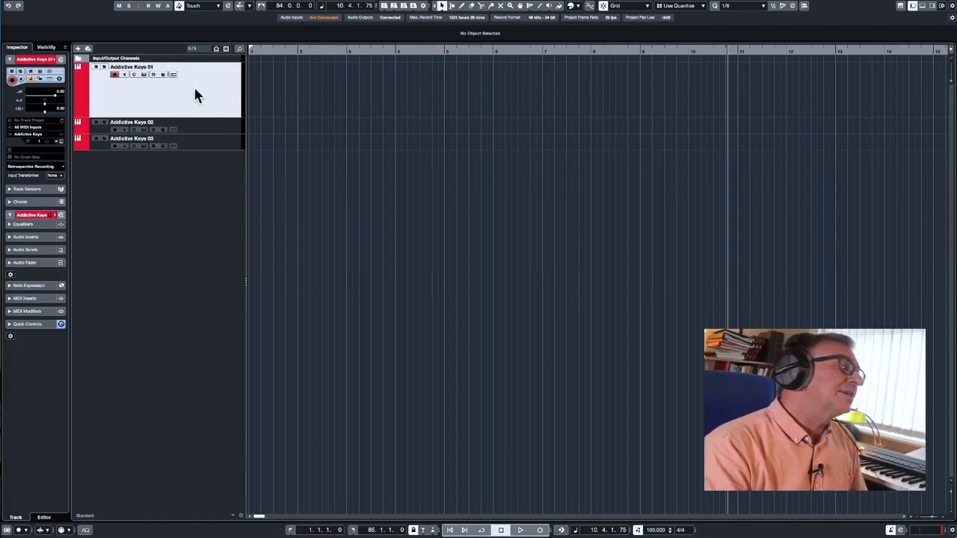
Step: Open the Addictive Keys plug-in window for the Addictive Keys 01 track
{"action": "left_click", "coordinate": [131, 83]}
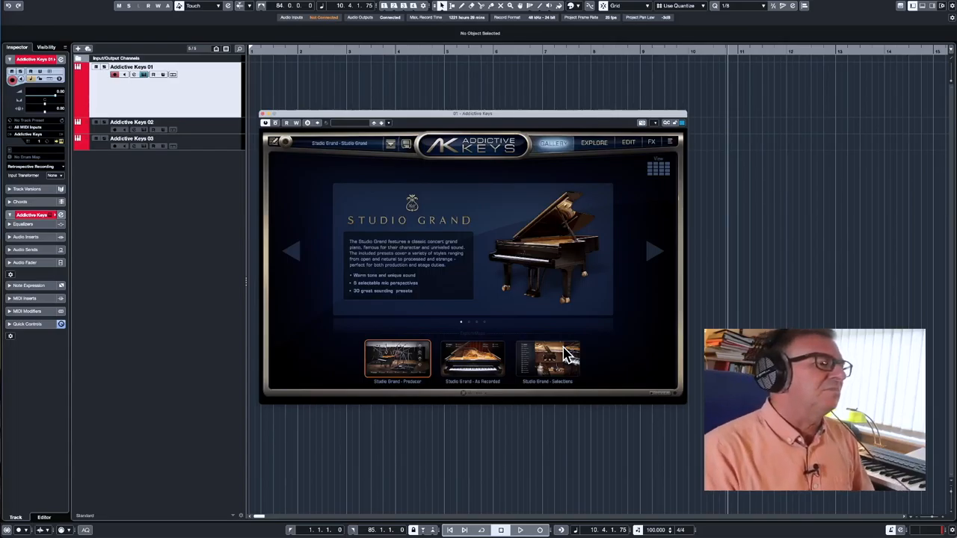
{"action": "mouse_move", "coordinate": [609, 149]}
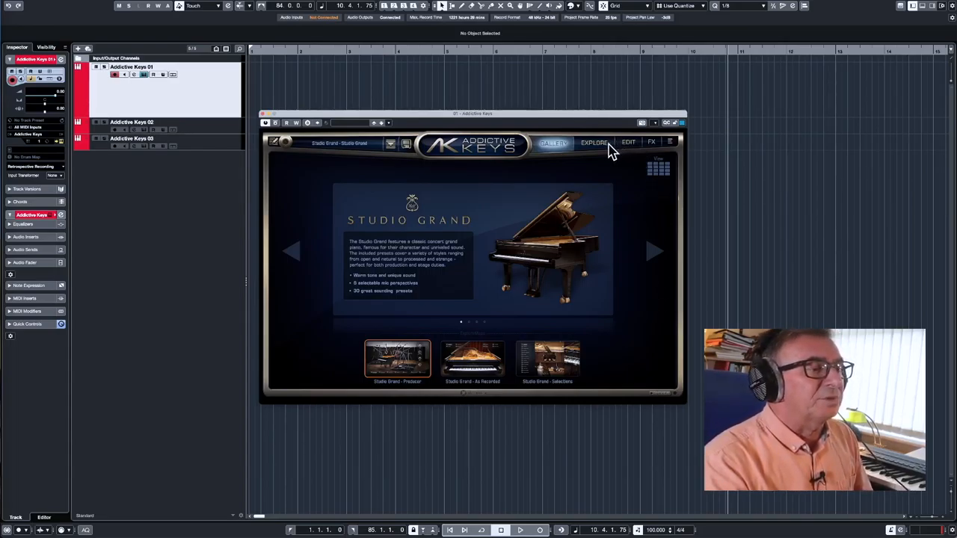
Step: View the Studio Grand's Explore and Edit pages, then close Addictive Keys
{"action": "left_click", "coordinate": [592, 142]}
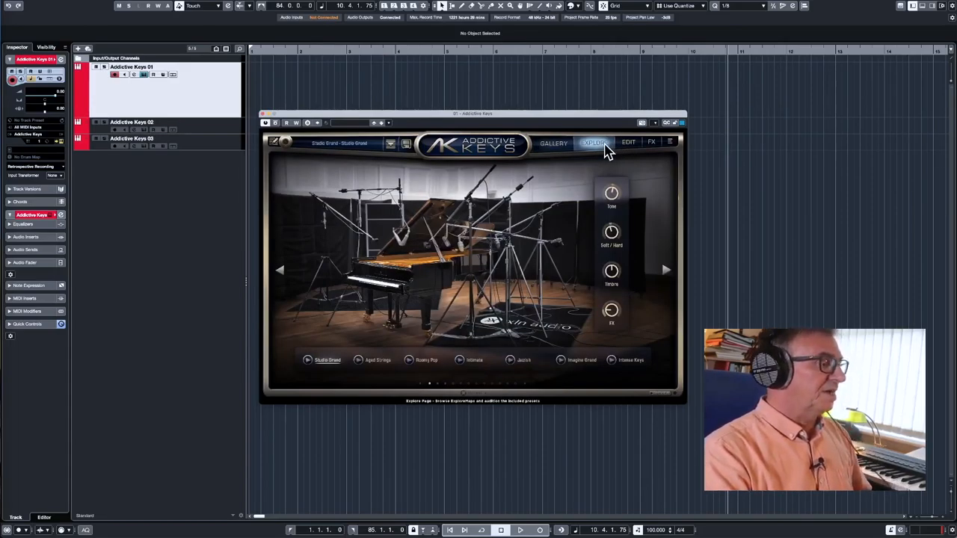
{"action": "left_click", "coordinate": [627, 143]}
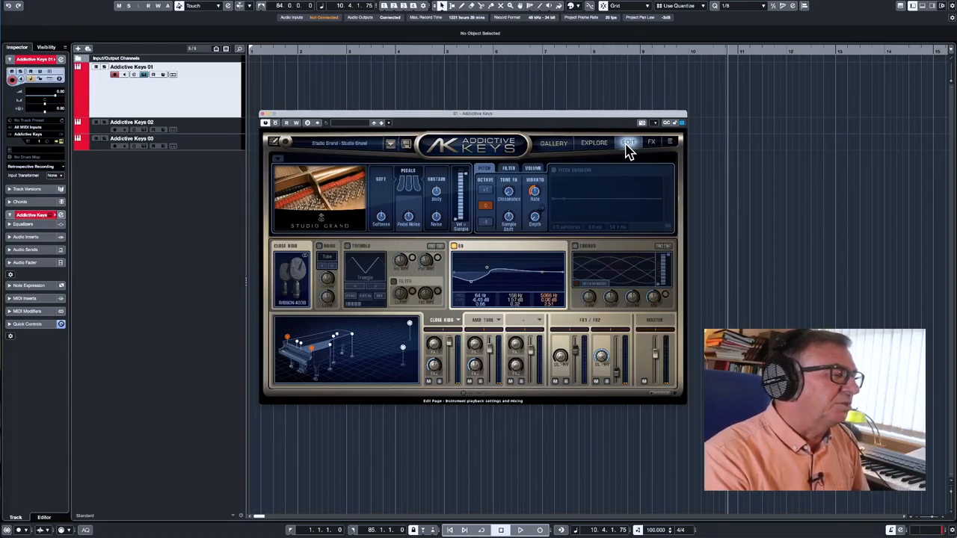
{"action": "mouse_move", "coordinate": [657, 157]}
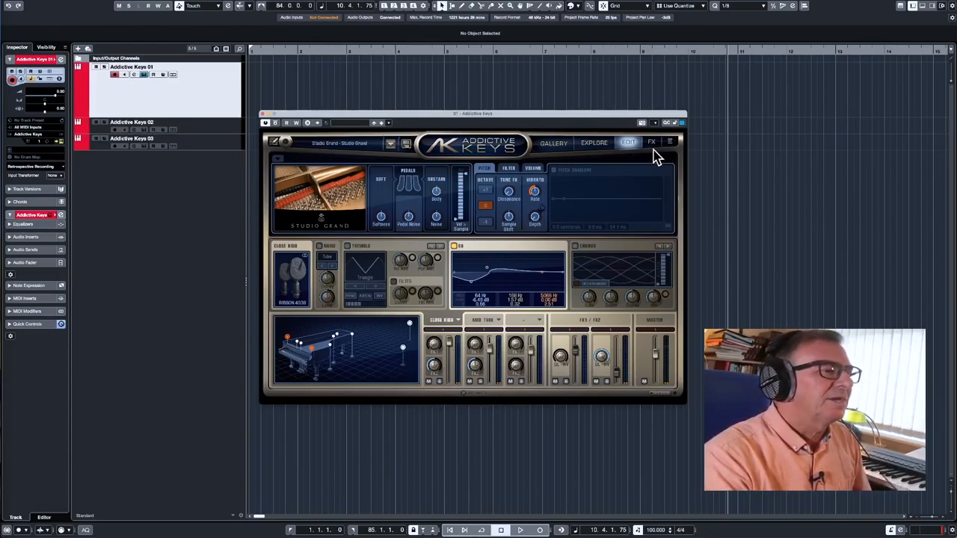
{"action": "left_click", "coordinate": [652, 143]}
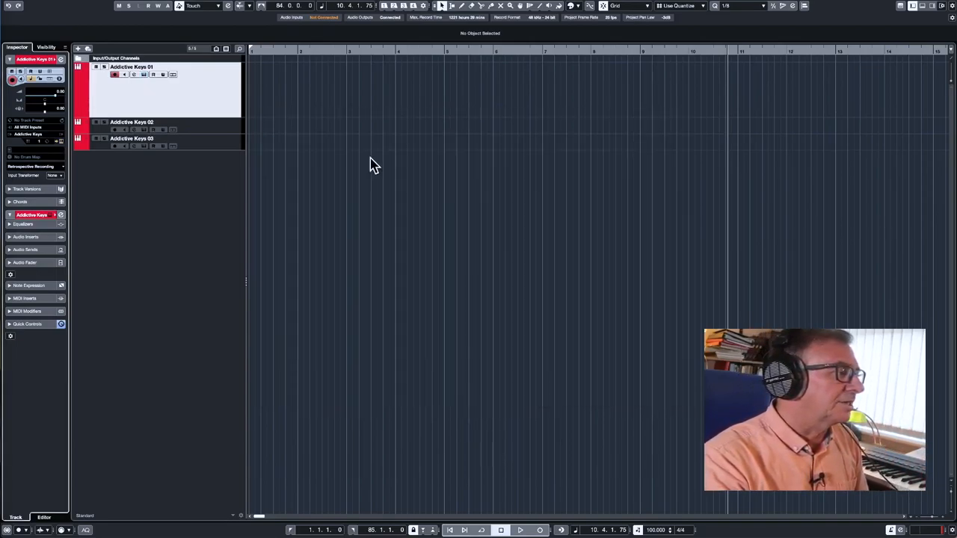
{"action": "mouse_move", "coordinate": [529, 229]}
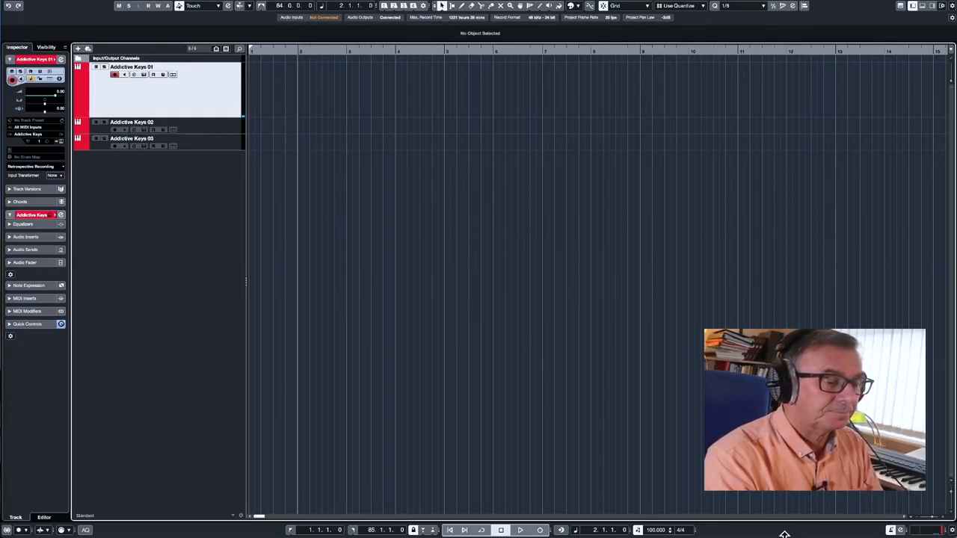
{"action": "mouse_move", "coordinate": [750, 509]}
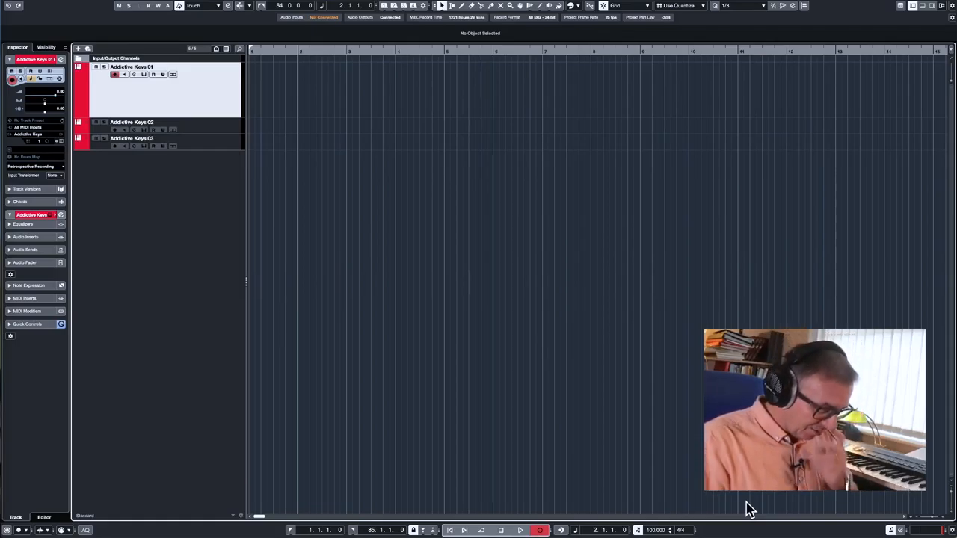
{"action": "left_click", "coordinate": [520, 530]}
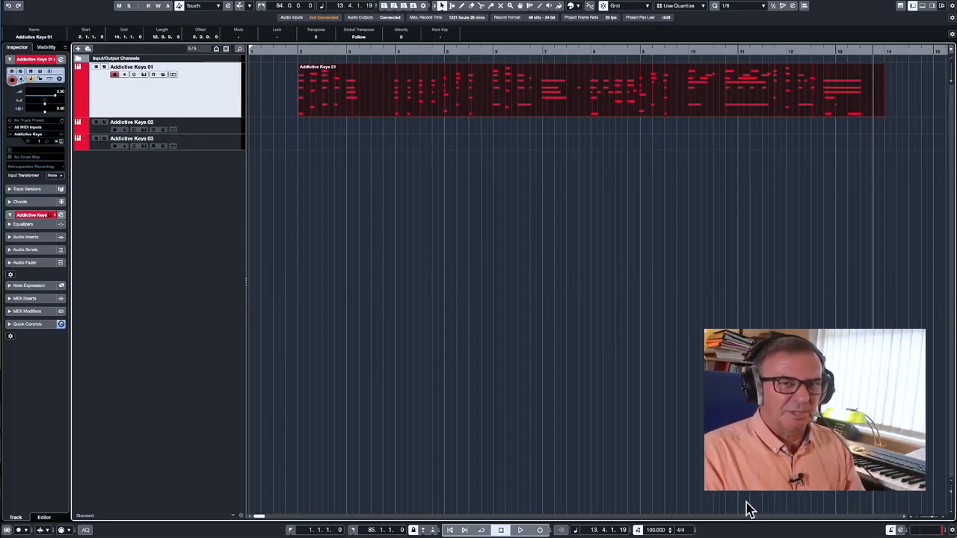
{"action": "mouse_move", "coordinate": [604, 297]}
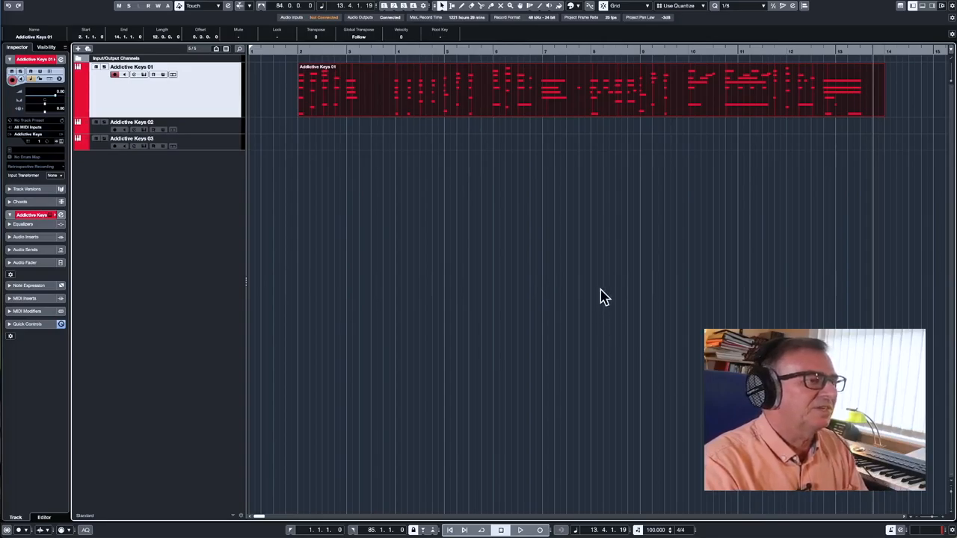
{"action": "mouse_move", "coordinate": [609, 104]}
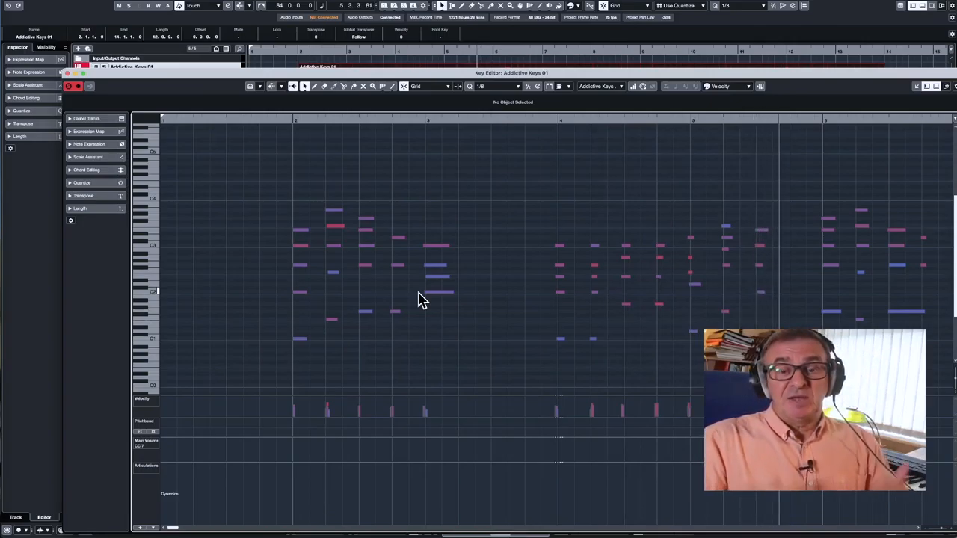
{"action": "mouse_move", "coordinate": [654, 343]}
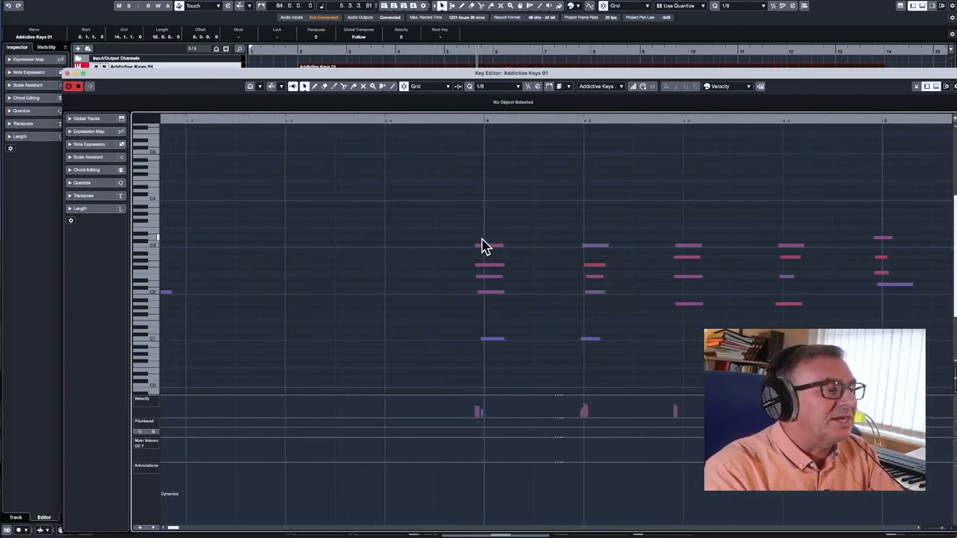
{"action": "mouse_move", "coordinate": [652, 278]}
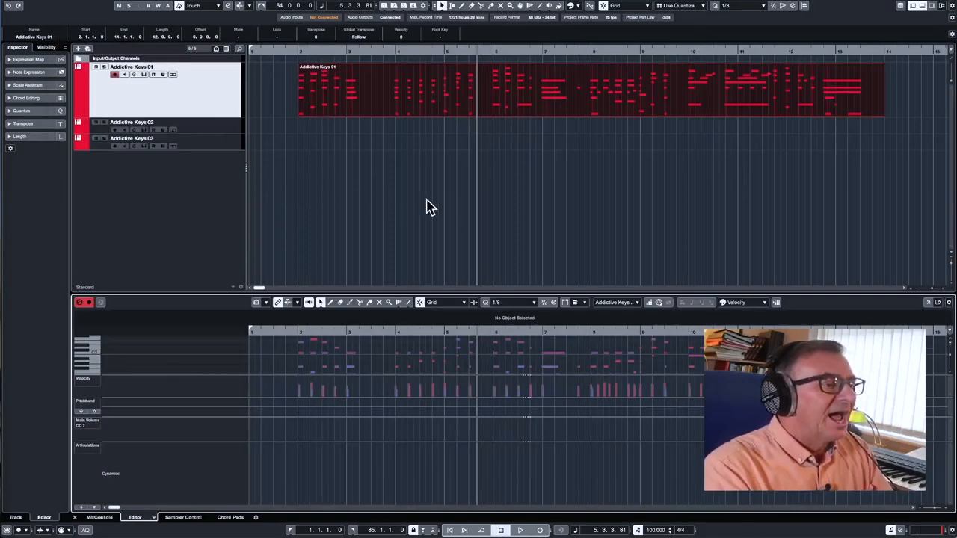
{"action": "mouse_move", "coordinate": [220, 134]}
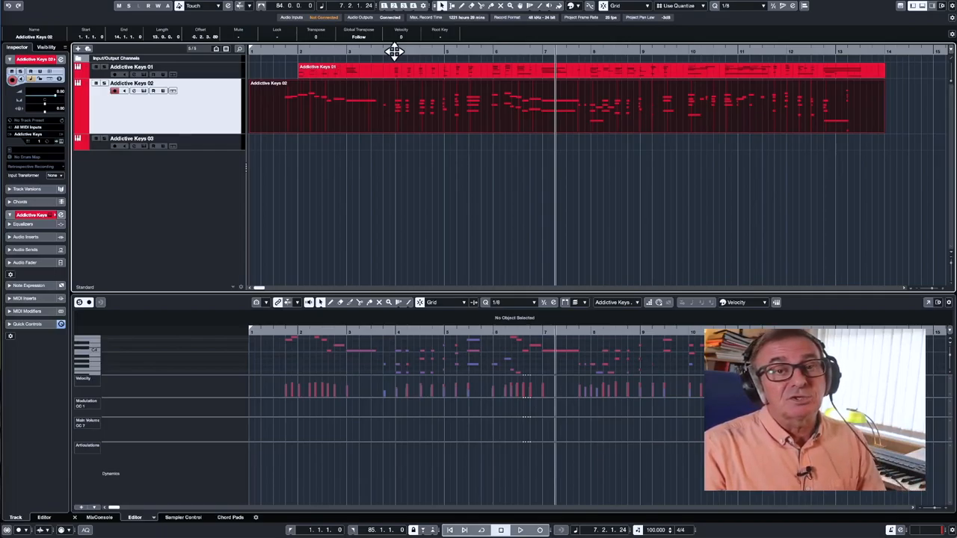
{"action": "mouse_move", "coordinate": [519, 62]}
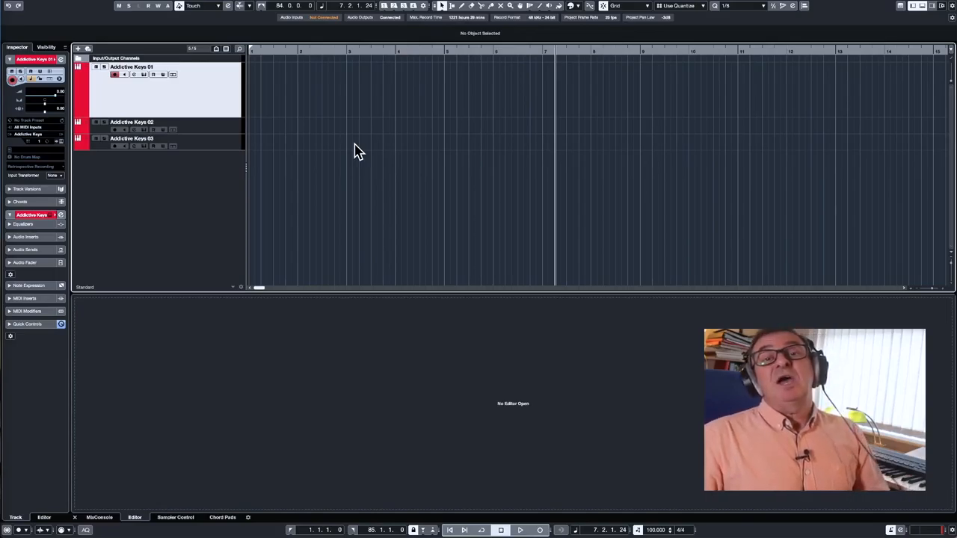
{"action": "mouse_move", "coordinate": [768, 71]}
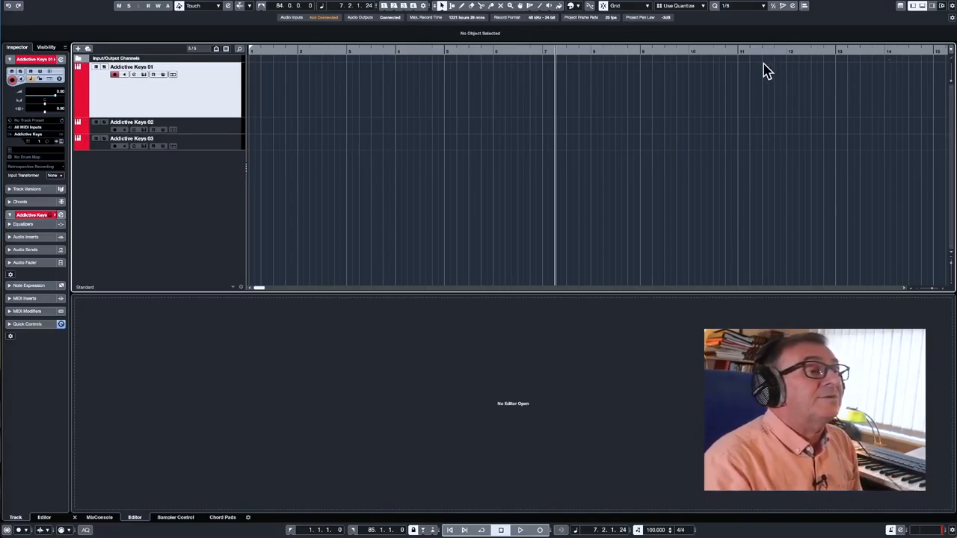
{"action": "mouse_move", "coordinate": [752, 22]}
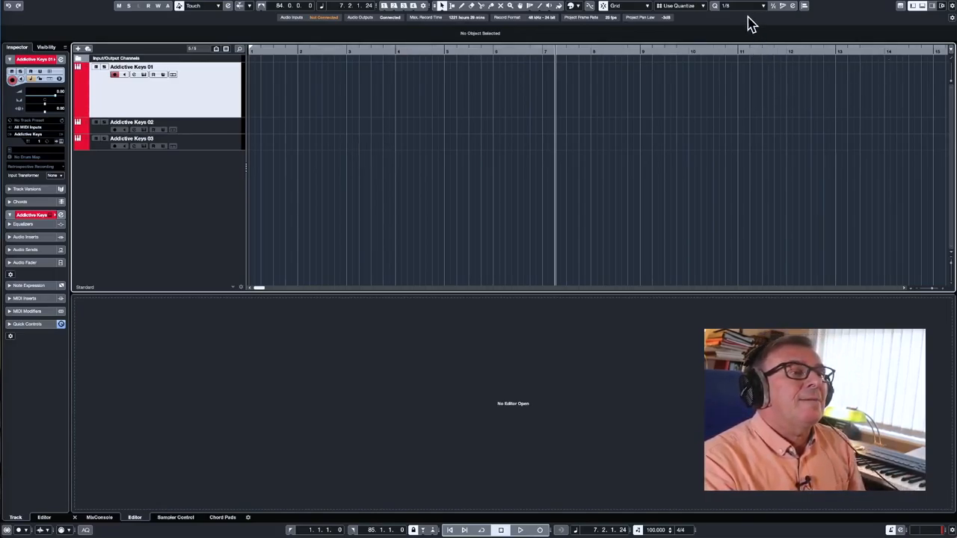
{"action": "mouse_move", "coordinate": [718, 9]}
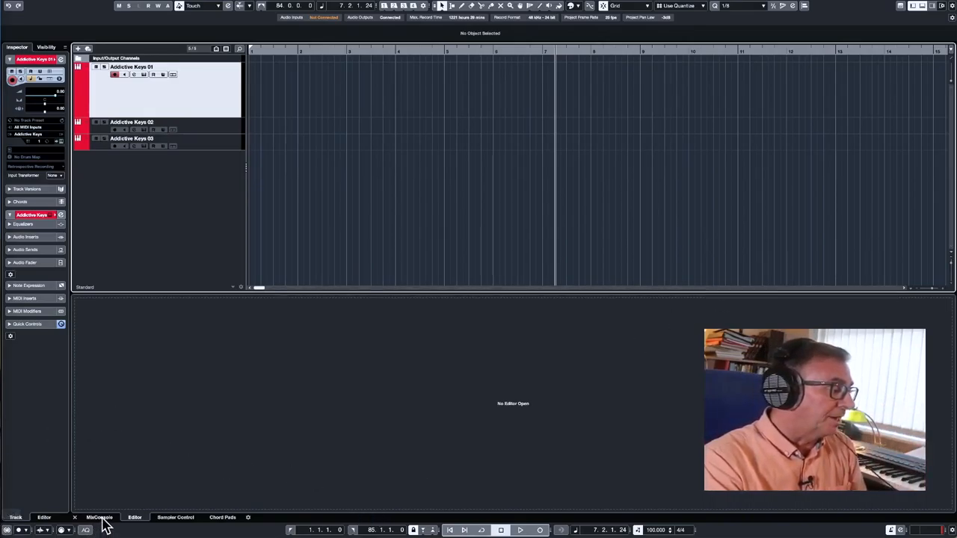
{"action": "mouse_move", "coordinate": [84, 529]}
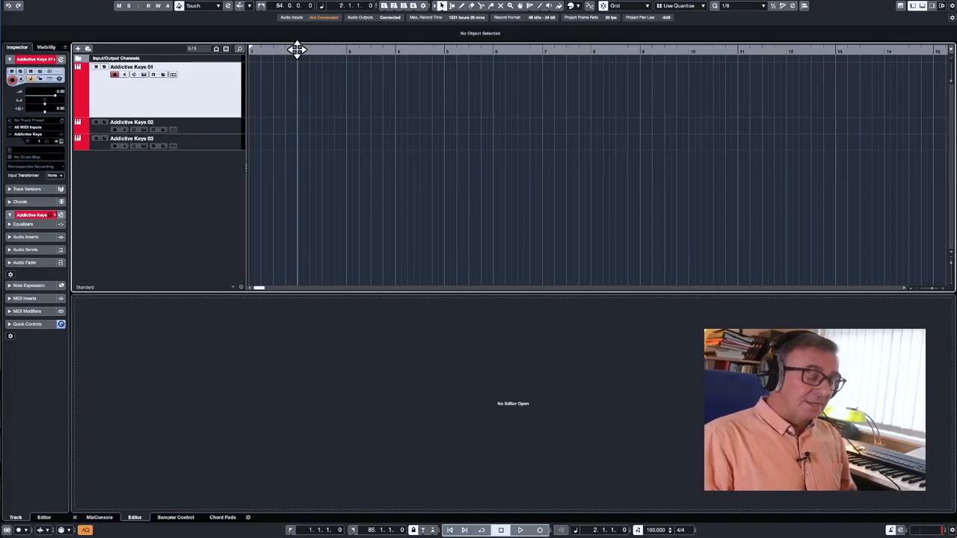
Step: Record the piano part on Addictive Keys 01 from bar 2 with Auto Quantize on
{"action": "left_click", "coordinate": [539, 530]}
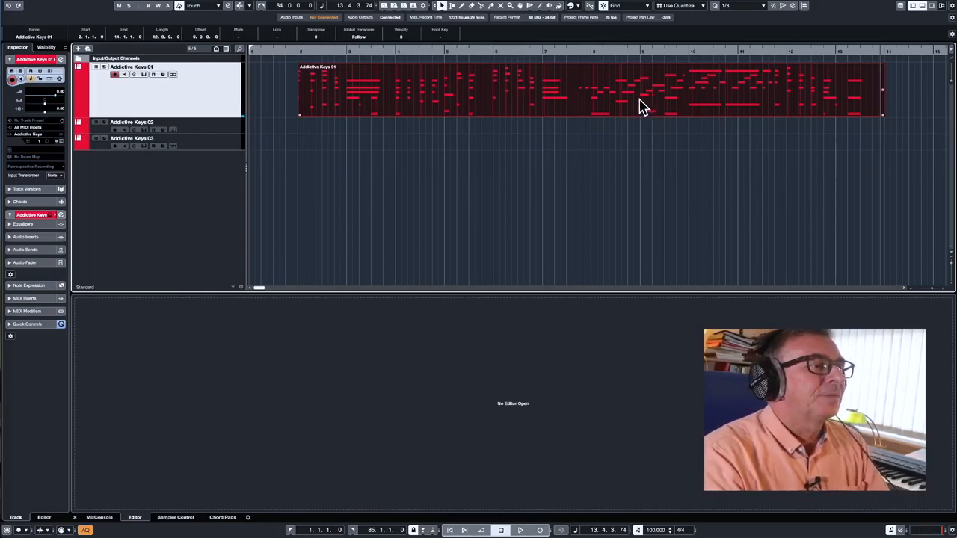
Step: Review the Keys 01 part's quantized notes in the Key Editor, then arm Addictive Keys 02
{"action": "double_click", "coordinate": [643, 90]}
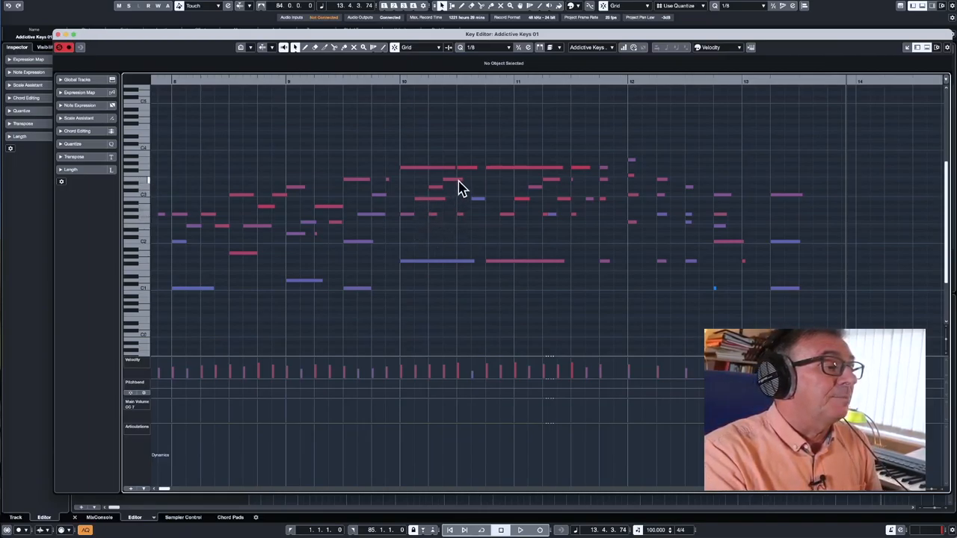
{"action": "scroll", "scroll_direction": "left", "scroll_amount": 3}
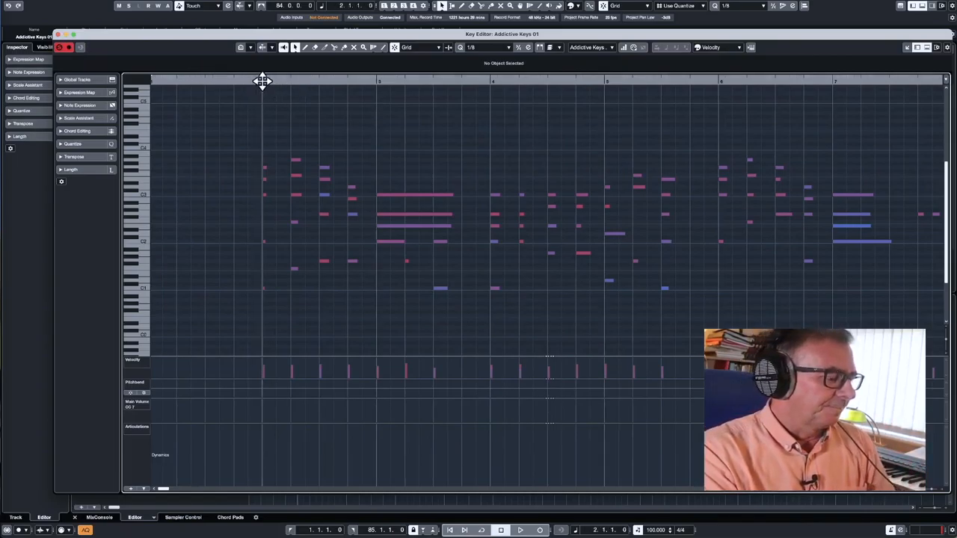
{"action": "left_click", "coordinate": [519, 530]}
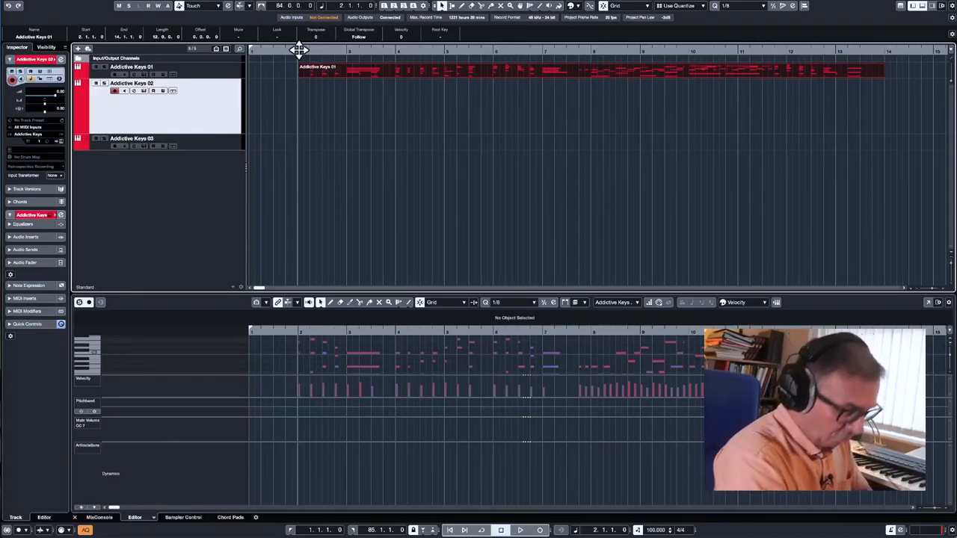
{"action": "left_click", "coordinate": [538, 530]}
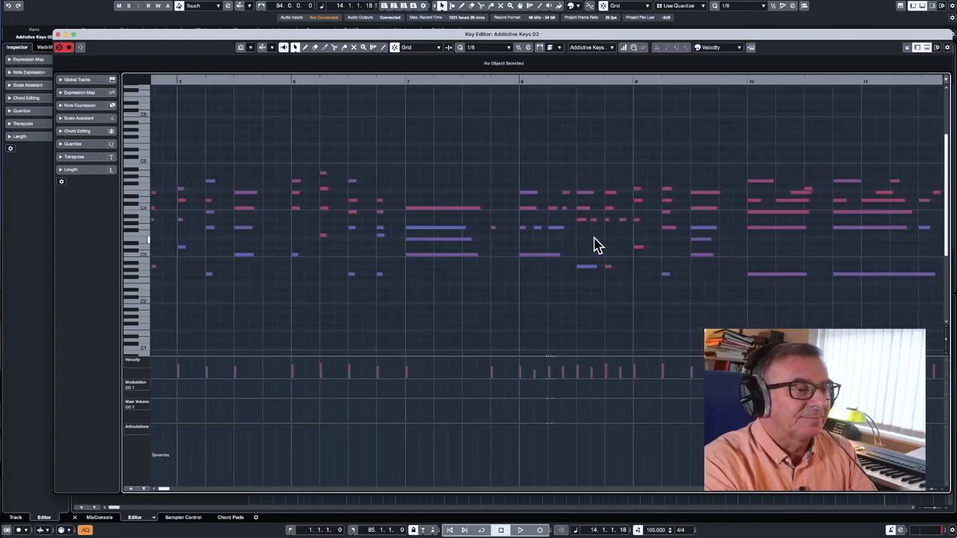
Step: Scroll the Addictive Keys 02 part through bars 8 to 13 to check quantized notes
{"action": "scroll", "scroll_direction": "right", "scroll_amount": 3}
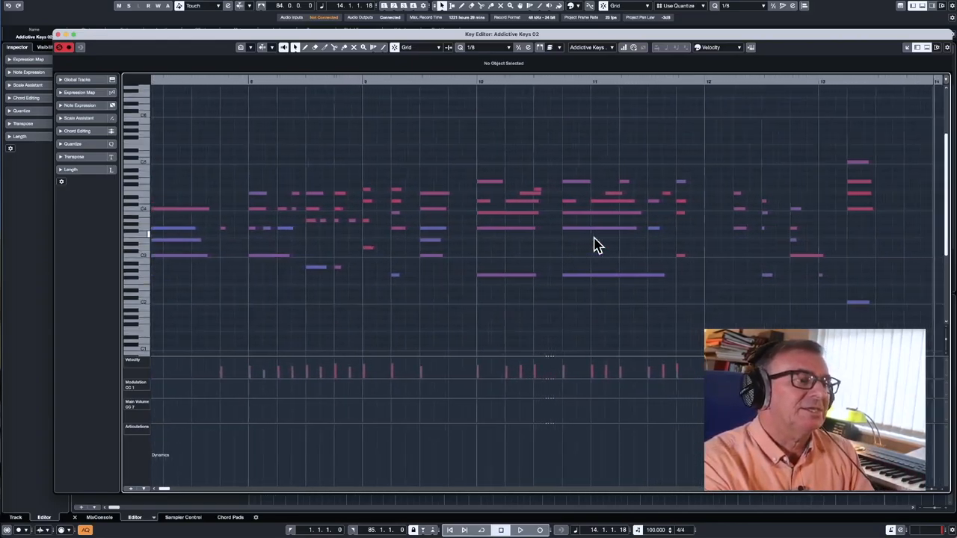